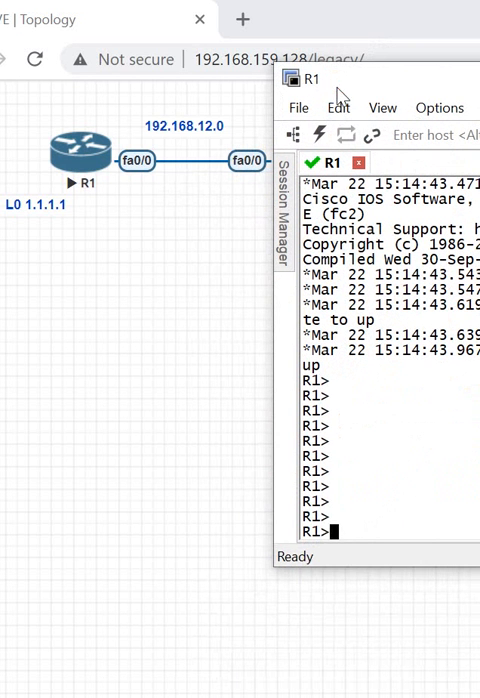
mouse_move(416, 512)
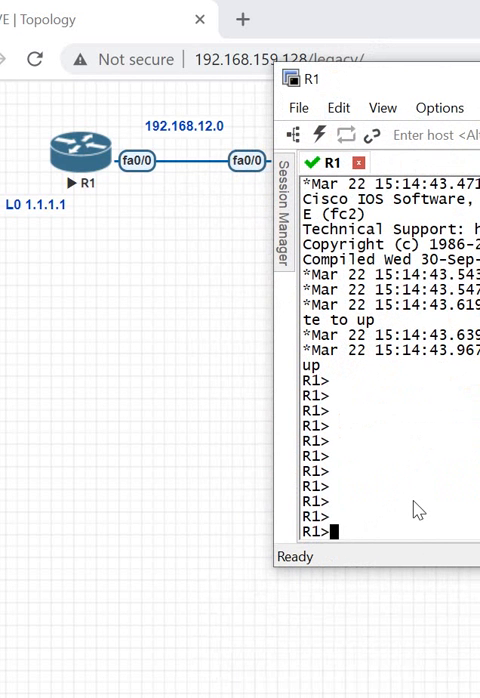
- Enter privileged mode on R1 with 'en' and run 'sh ip int f0/0'
type("en")
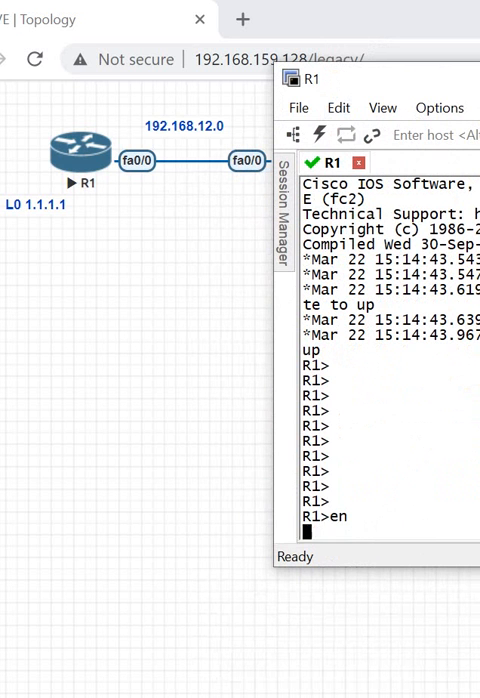
type("s")
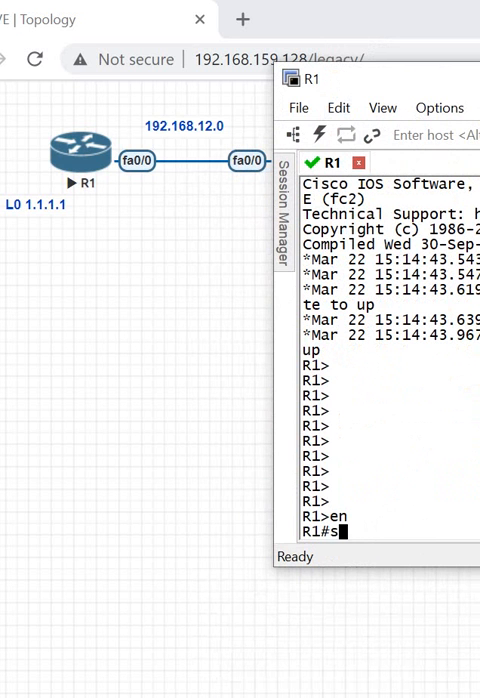
type("h ip int f0/0")
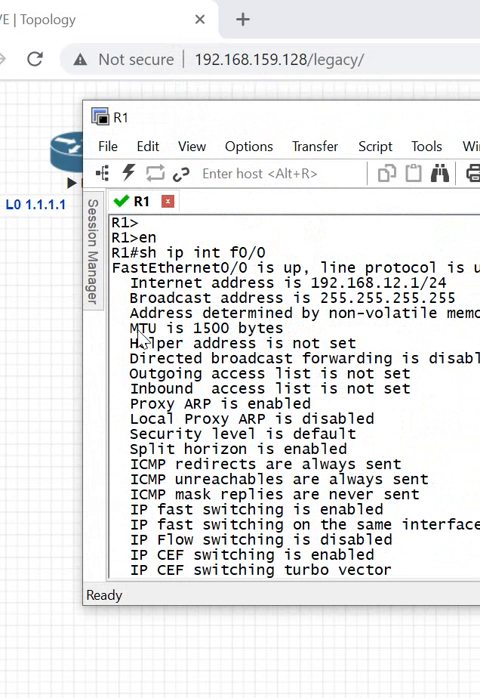
- Select the 'MTU is 1500 bytes' line in the FastEthernet0/0 output
left_click_drag(133, 327, 282, 327)
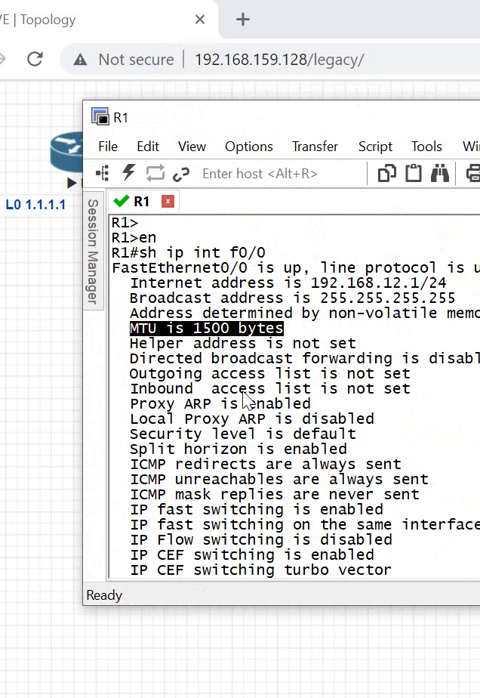
mouse_move(237, 433)
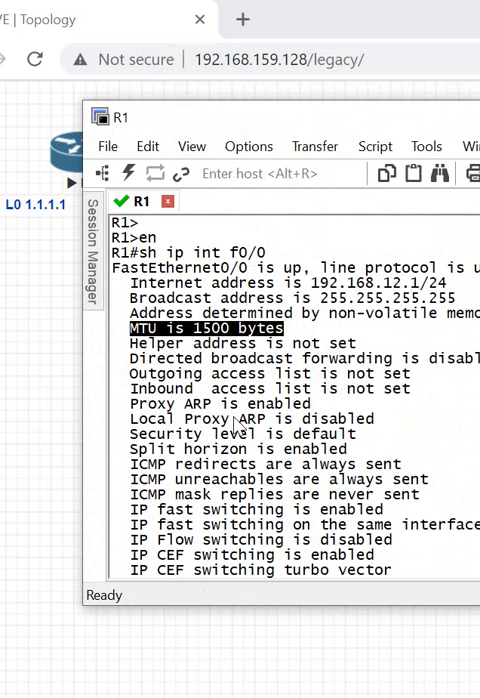
mouse_move(258, 463)
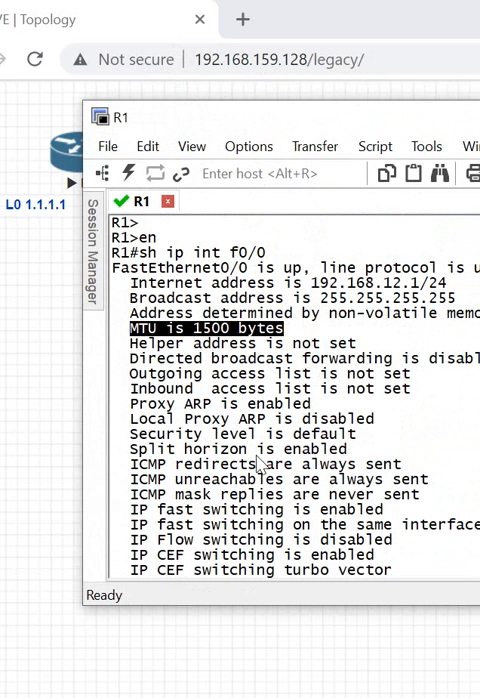
scroll("down", 3)
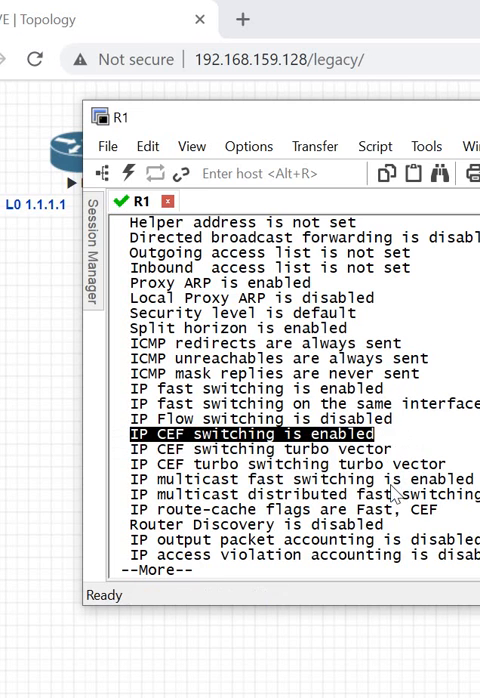
- Scroll the R1 terminal down toward the 'IP CEF switching is enabled' line
scroll("down", 3)
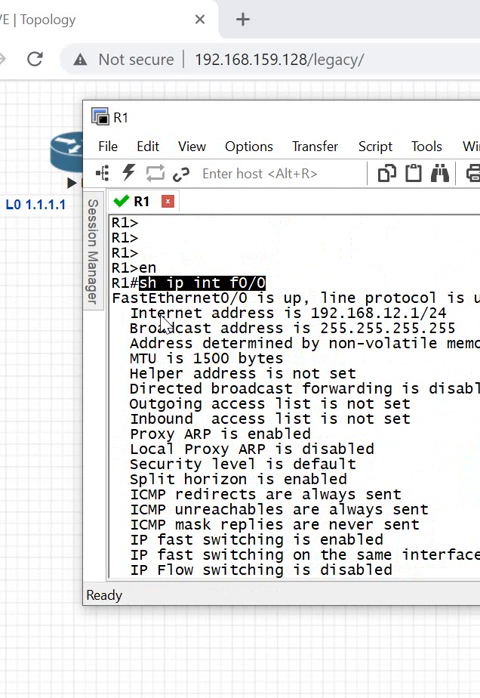
mouse_move(170, 320)
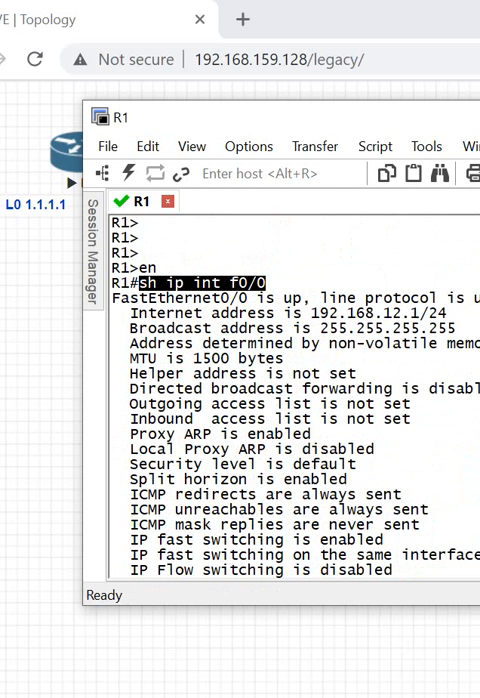